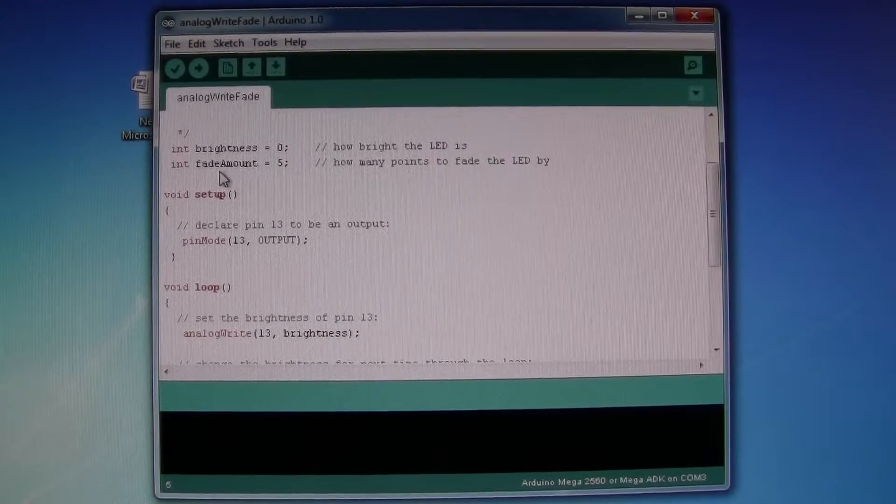
mouse_move(289, 196)
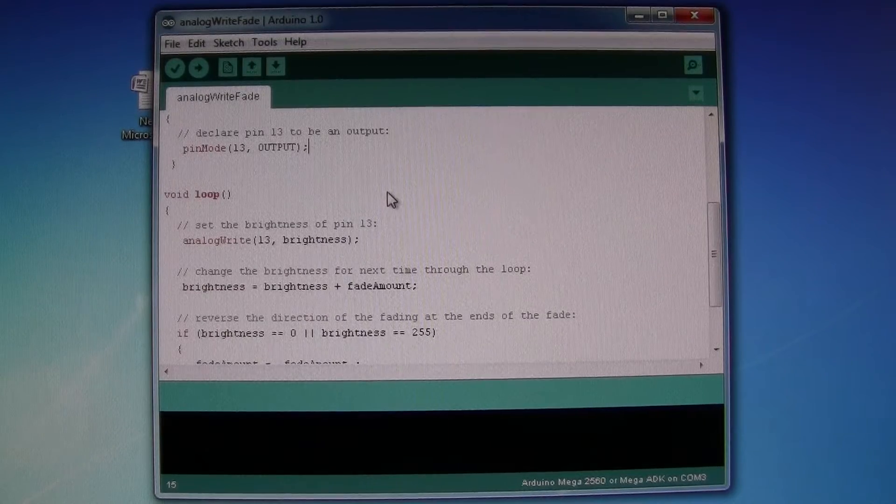
- Review the analogWriteFade code, then compile and upload it to the Mega 2560 on COM3
scroll(down, 3)
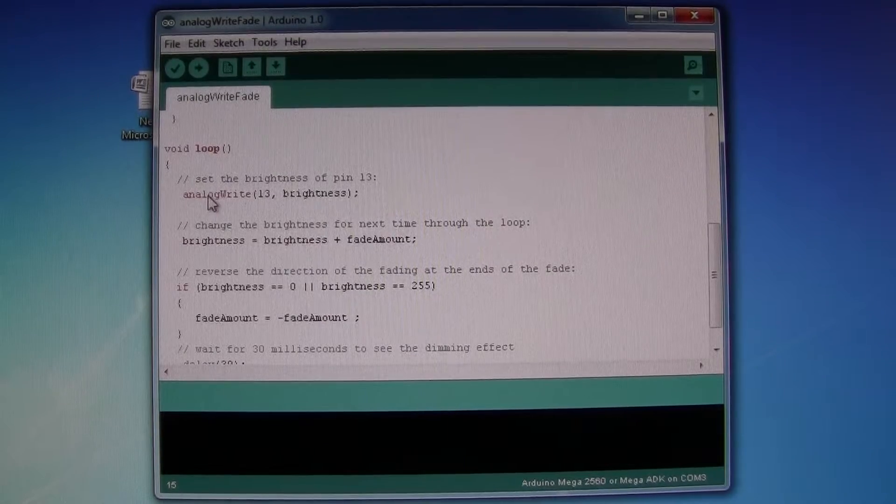
mouse_move(269, 200)
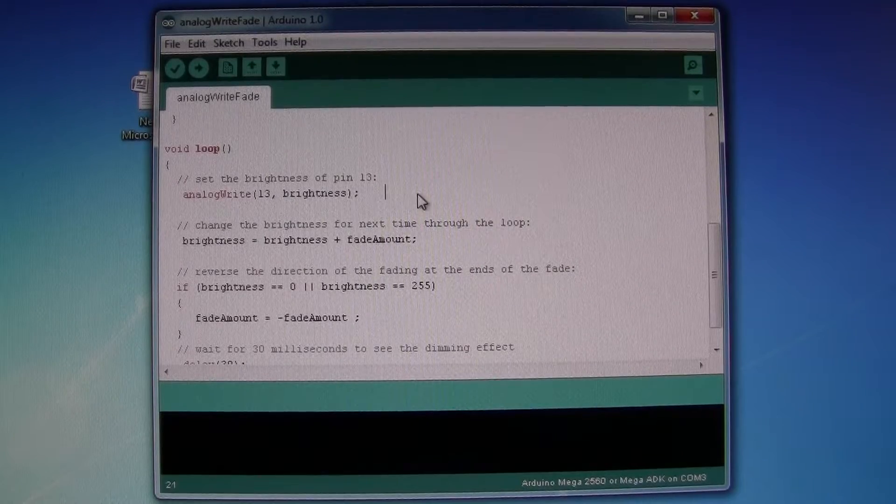
scroll(down, 3)
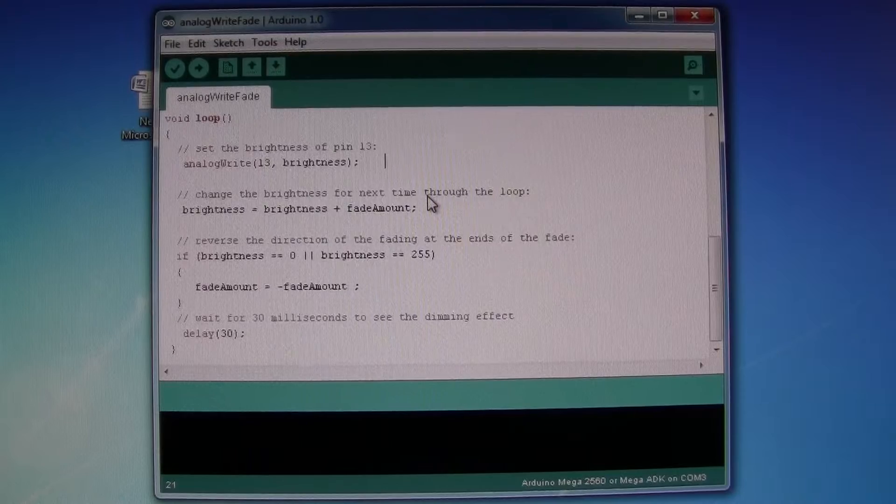
mouse_move(340, 217)
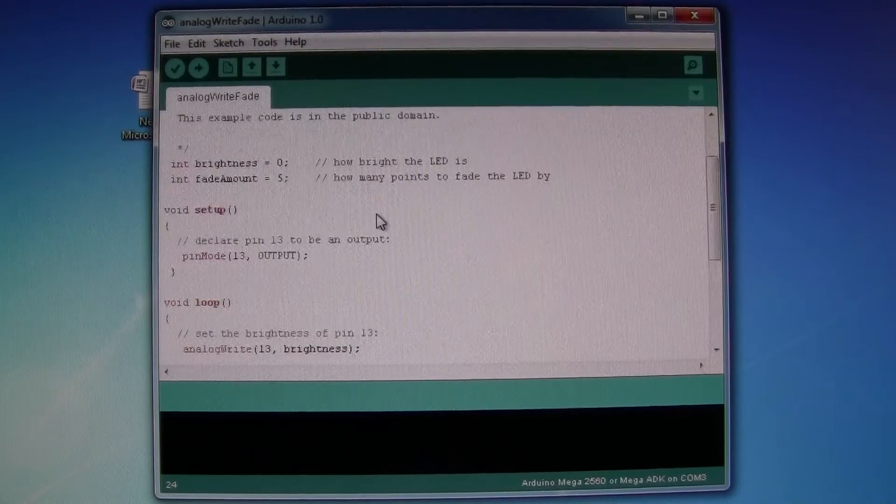
scroll(down, 3)
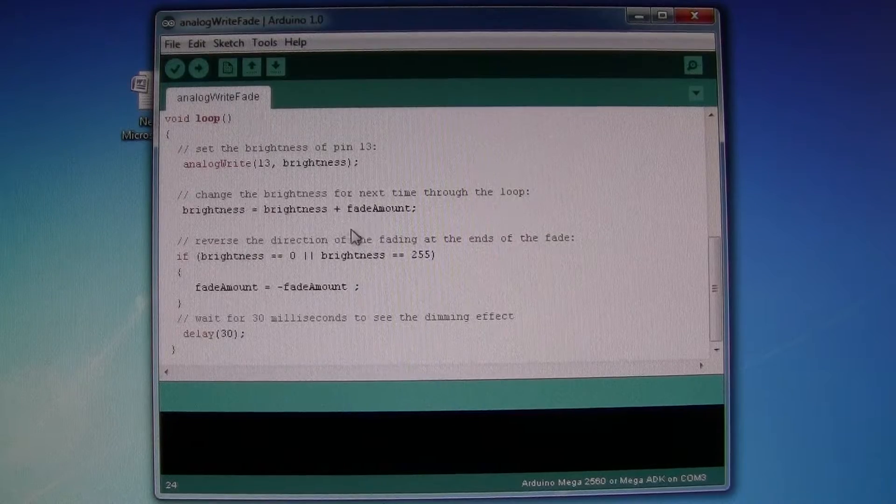
mouse_move(425, 265)
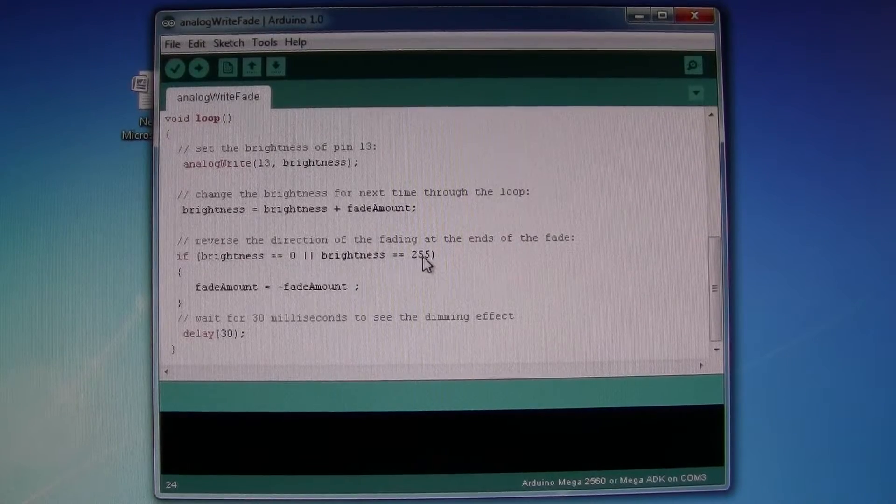
mouse_move(406, 258)
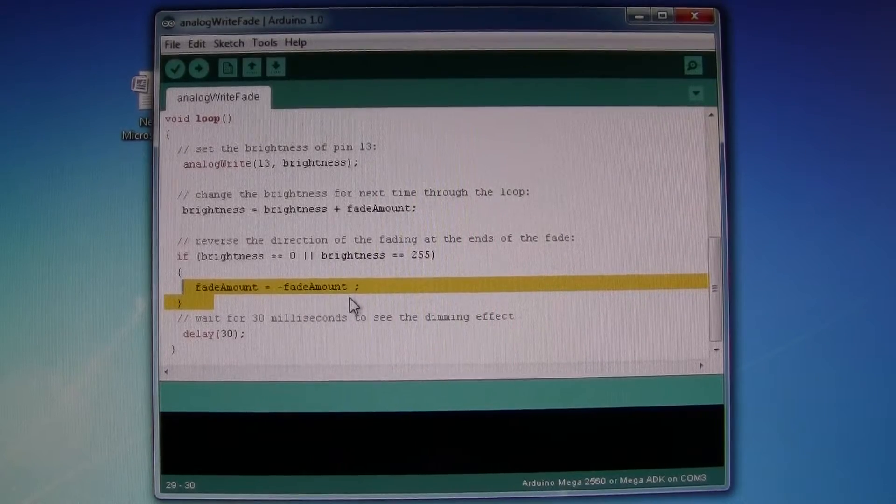
mouse_move(234, 358)
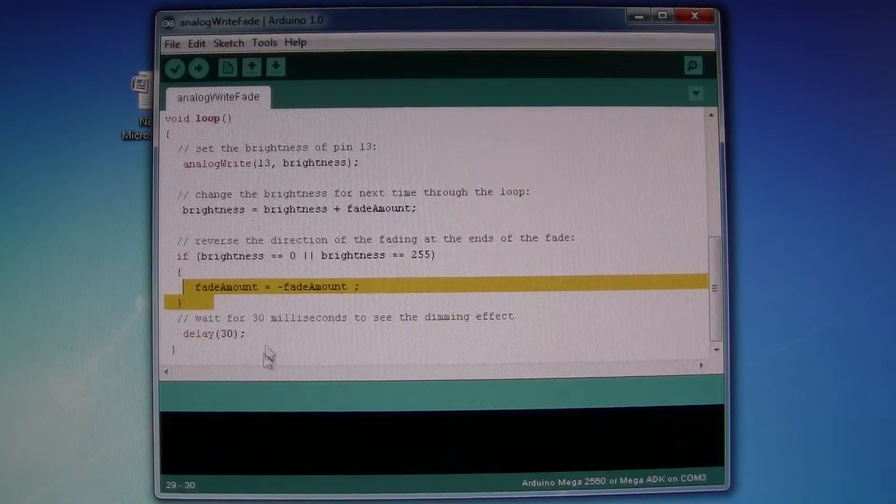
mouse_move(228, 343)
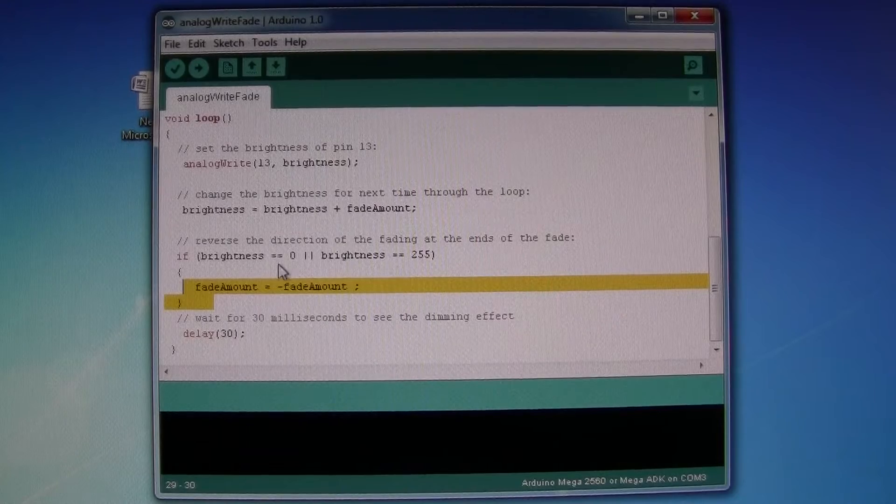
mouse_move(269, 303)
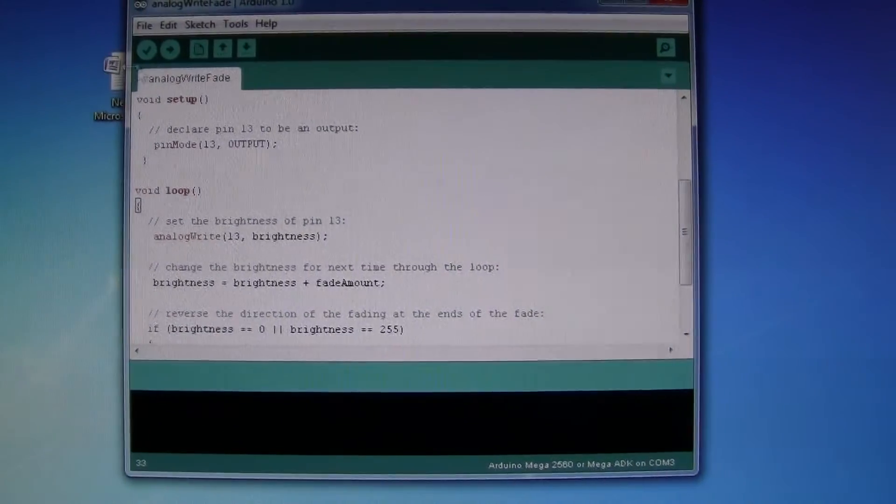
click(177, 48)
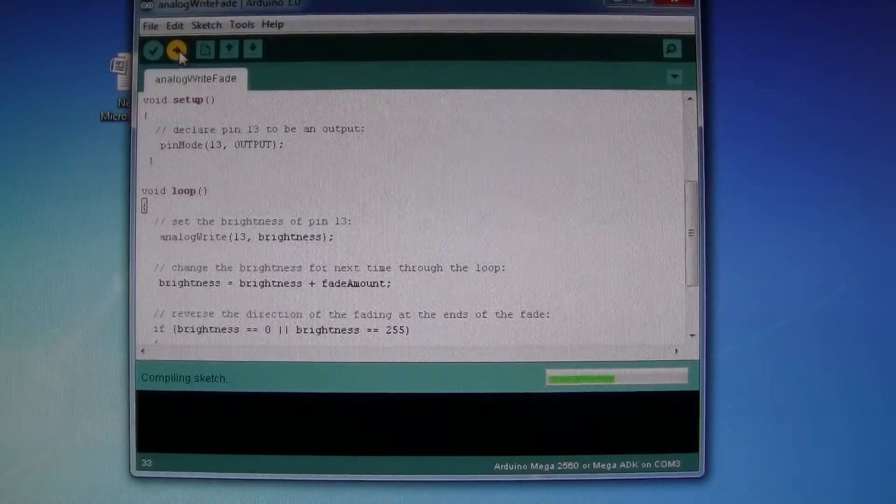